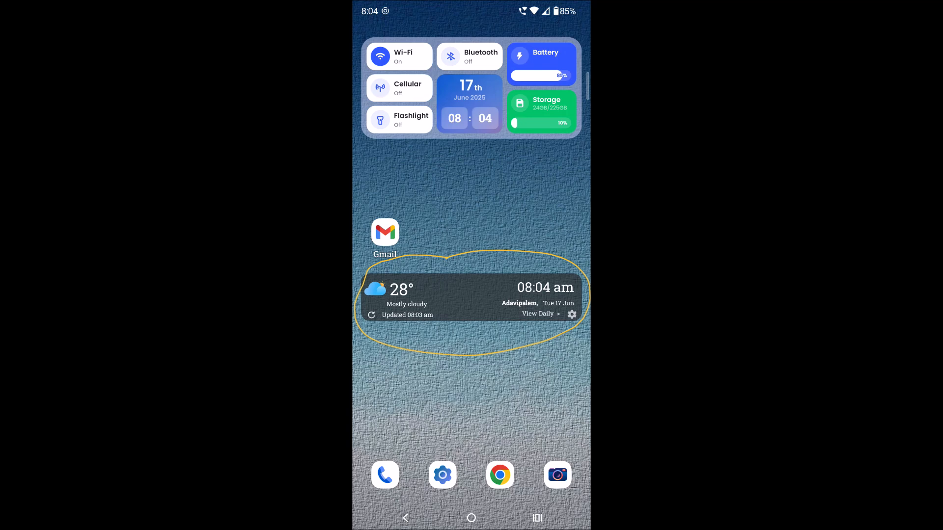
Remove the dark 1Weather widget from below the Gmail icon.
left_click(536, 314)
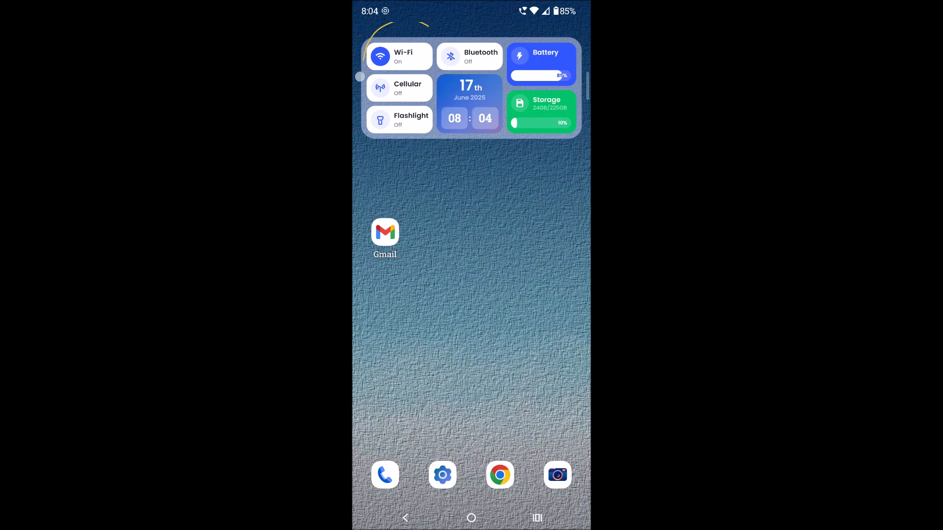
Bring up the launcher personalisation menu listing Default, Moto, Seaway, Honey and Merlot themes.
left_click_drag(361, 78, 433, 32)
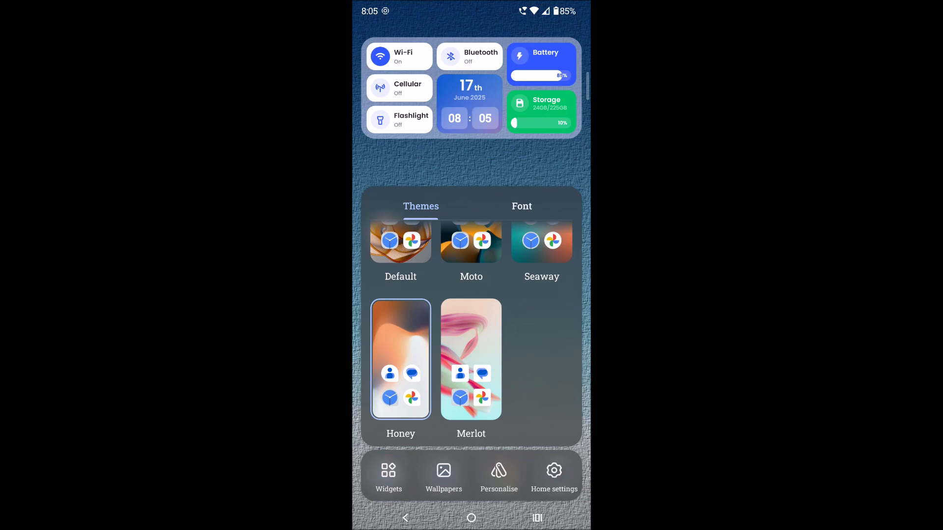
Add a 1Weather widget from the Widgets list to reach its Widget Settings.
left_click(388, 475)
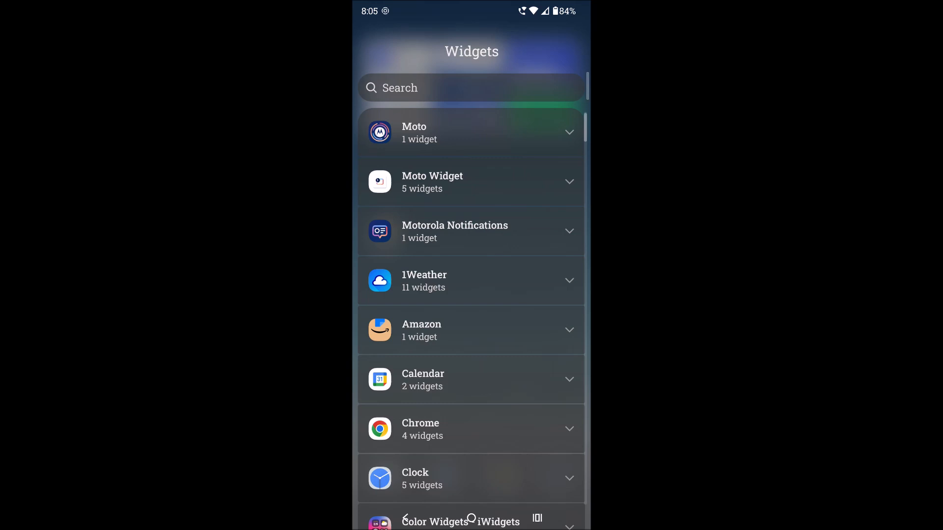
left_click(471, 281)
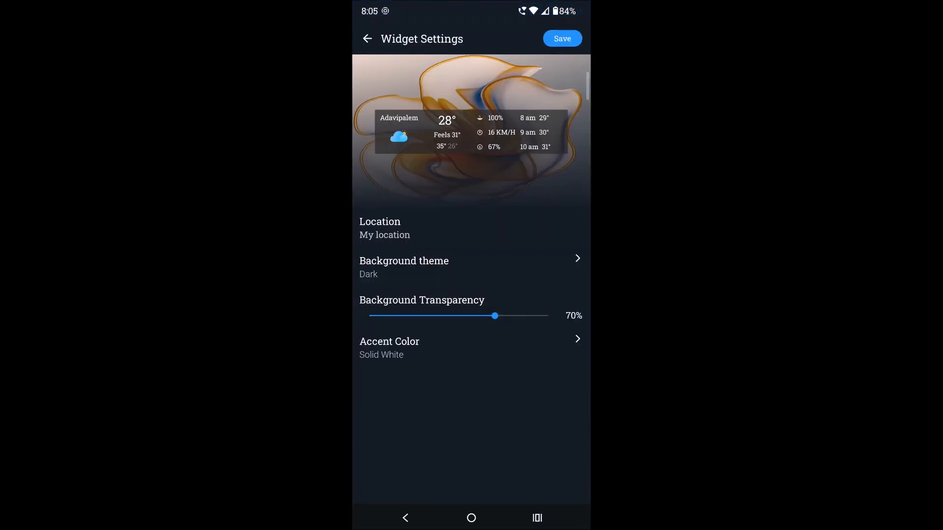
Give the widget a Light background, 70% transparency and Aqua Blue accent, and save it.
left_click(495, 316)
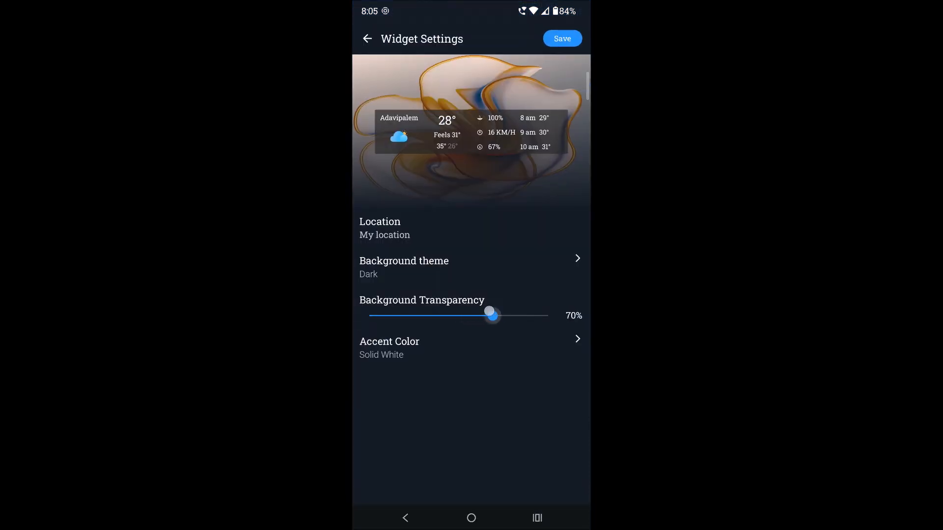
left_click_drag(492, 314, 483, 315)
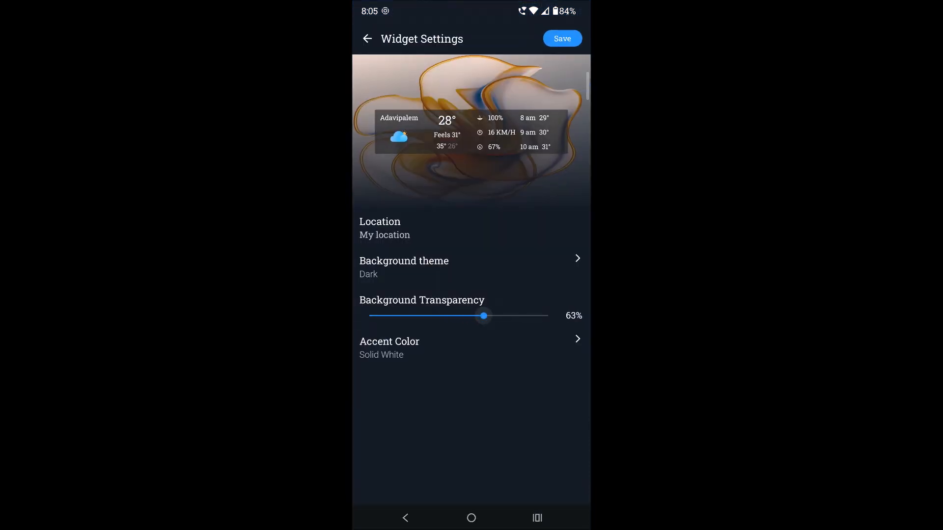
left_click(404, 267)
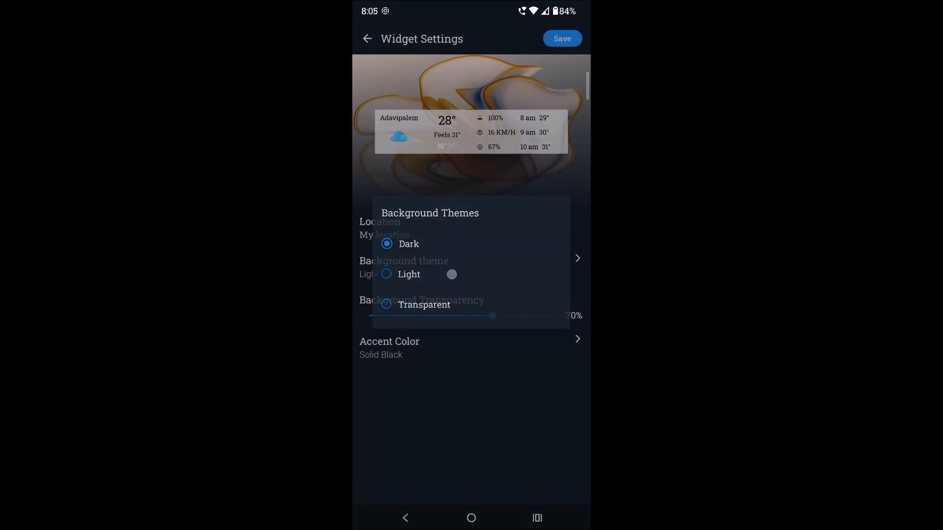
left_click(404, 267)
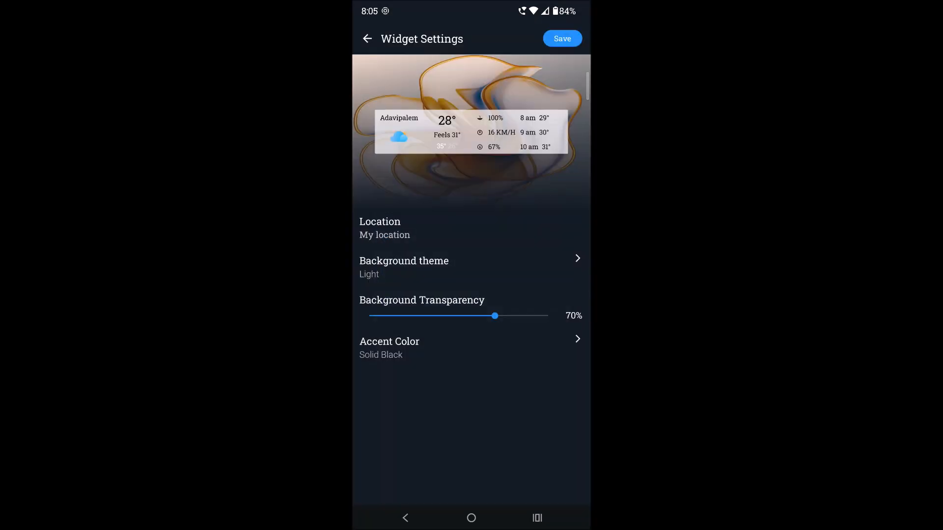
left_click(389, 348)
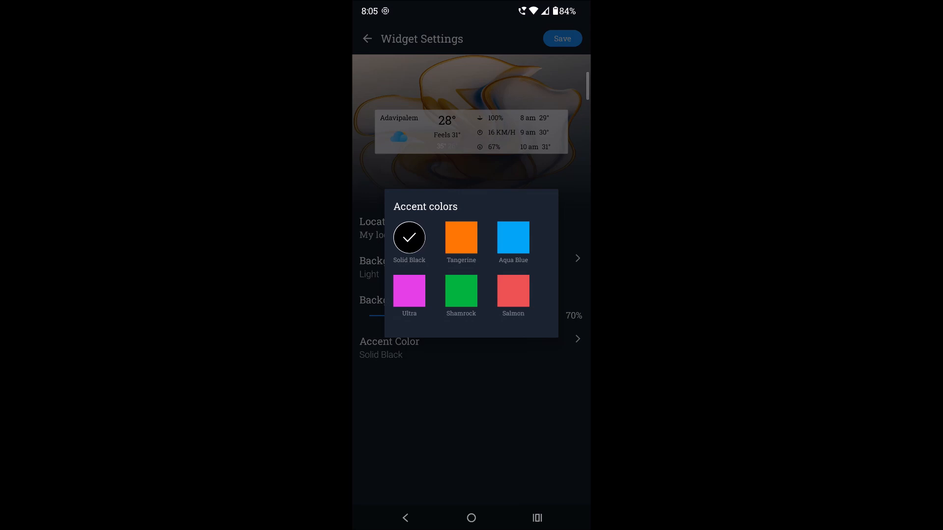
left_click(513, 238)
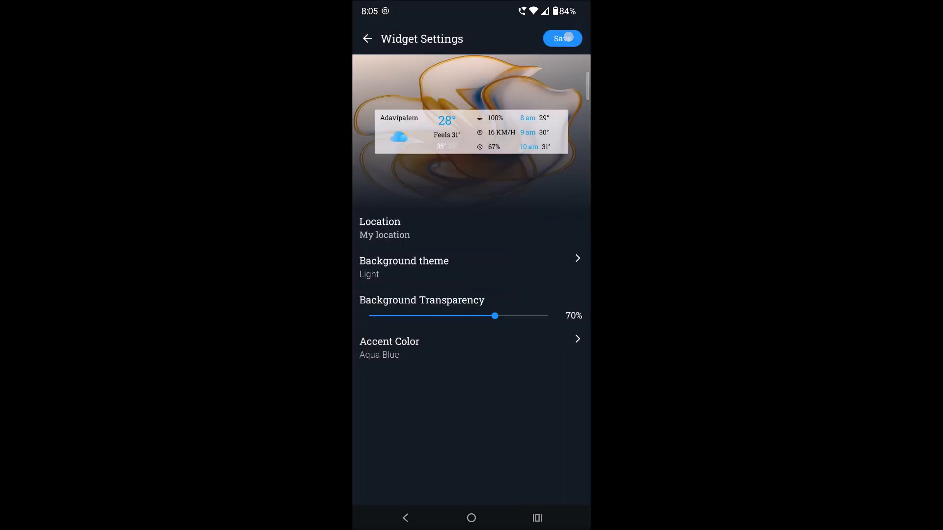
left_click(563, 38)
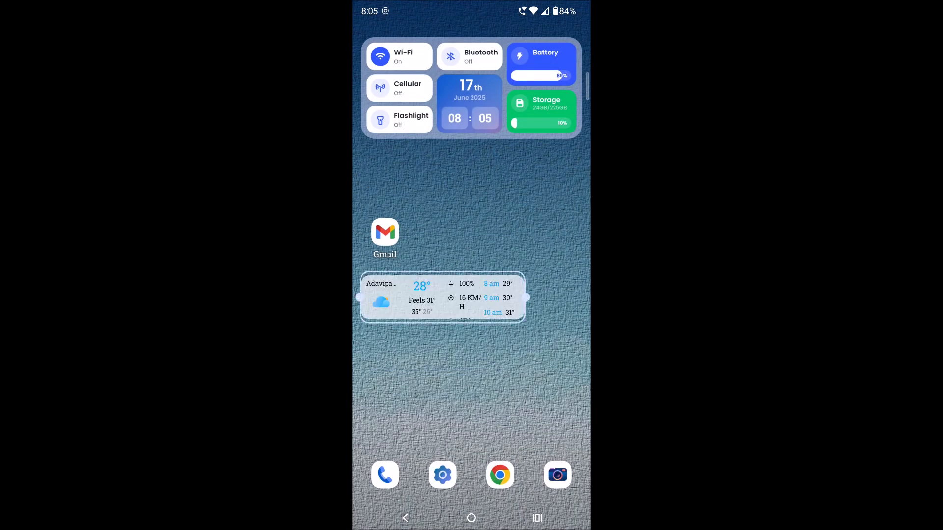